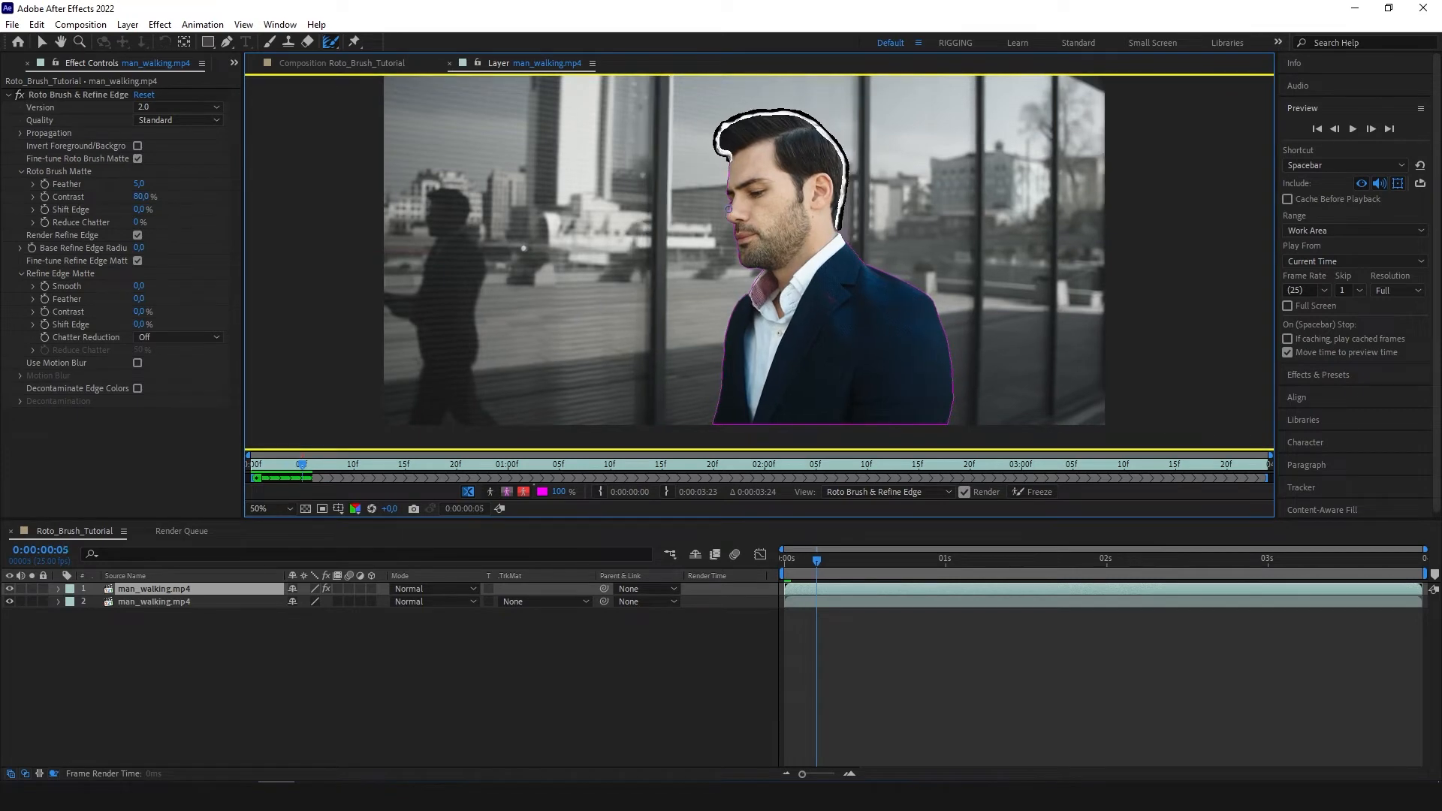
- Propagate the man's Roto Brush segmentation through the remaining frames of the walking clip
left_click(551, 489)
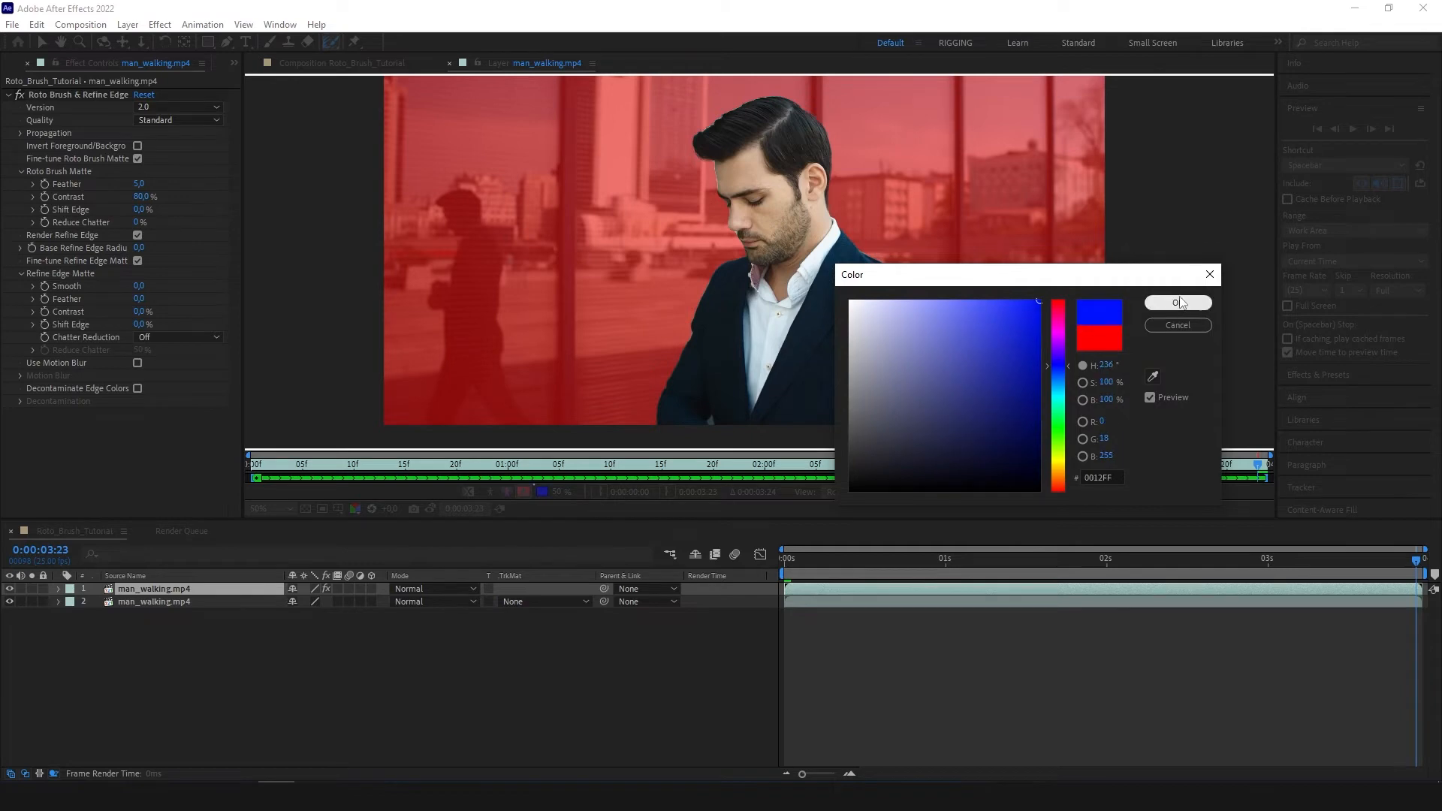
- Confirm blue as the new Alpha Overlay colour in the Color dialog
left_click(1178, 304)
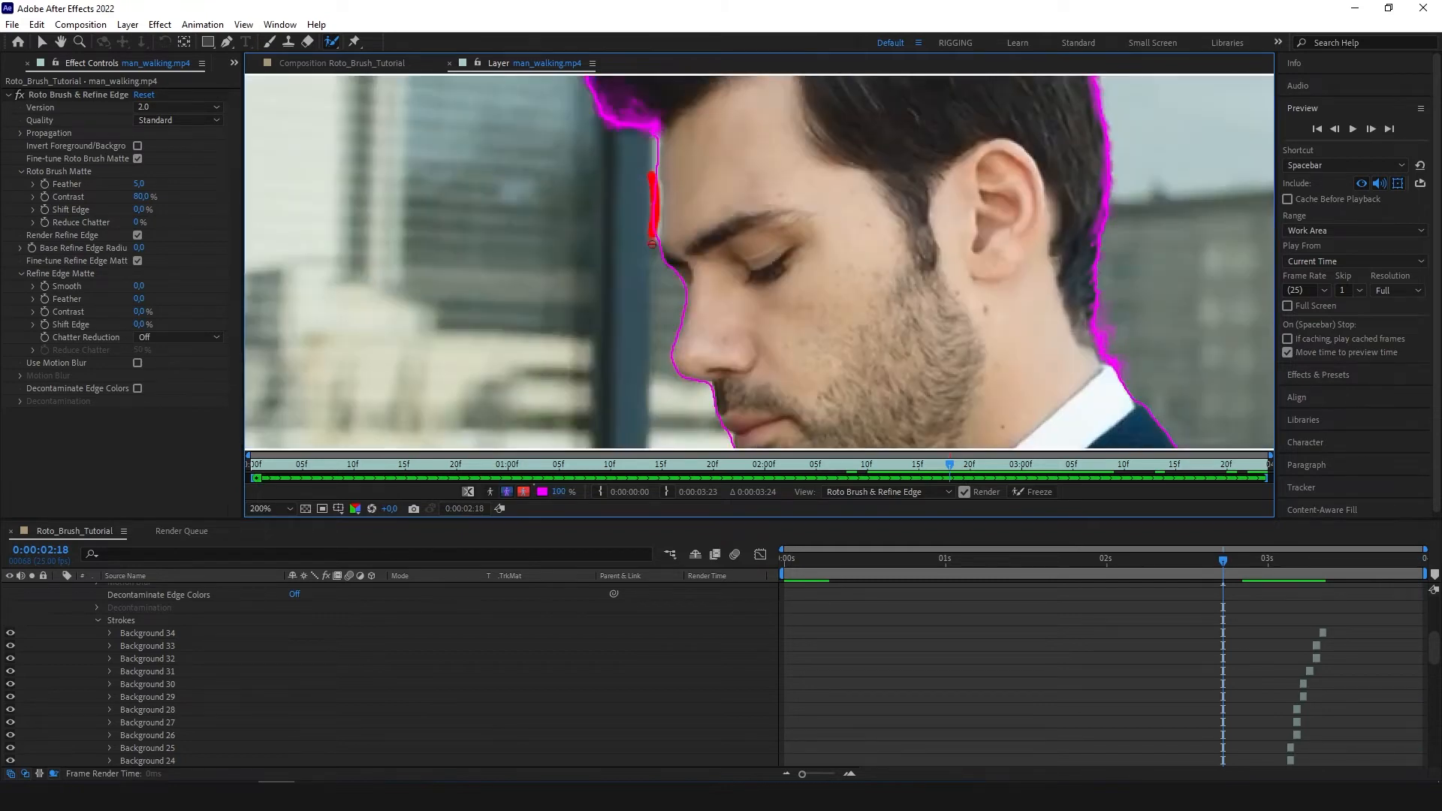
- Freeze the propagated Roto Brush matte across every frame of the clip
left_click(1019, 492)
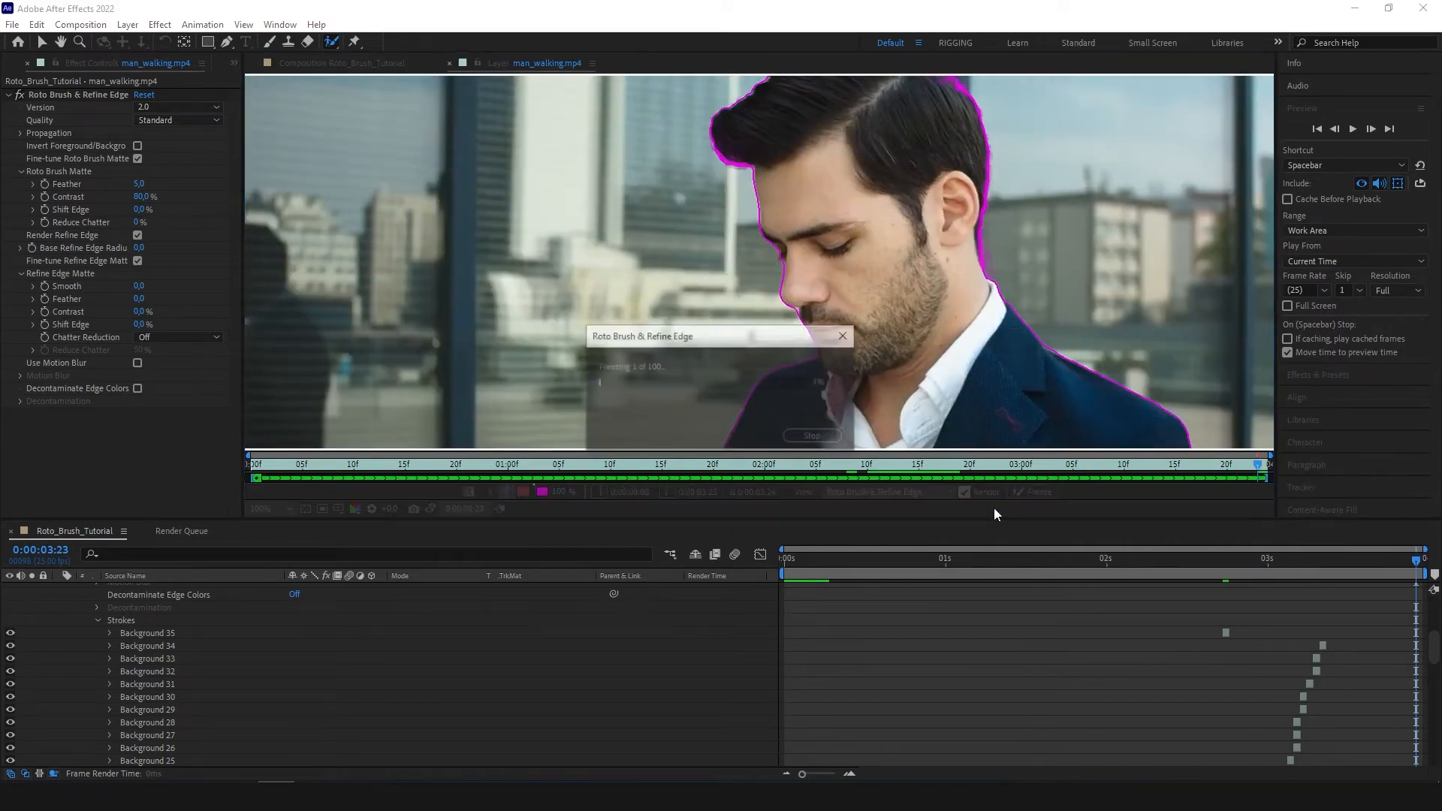